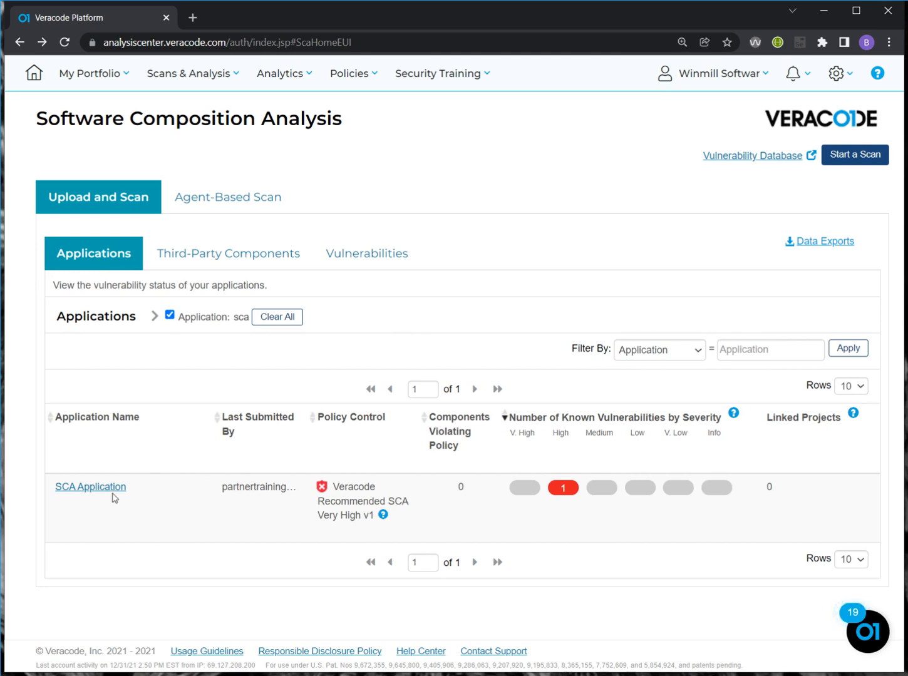
{"action": "mouse_move", "coordinate": [90, 486]}
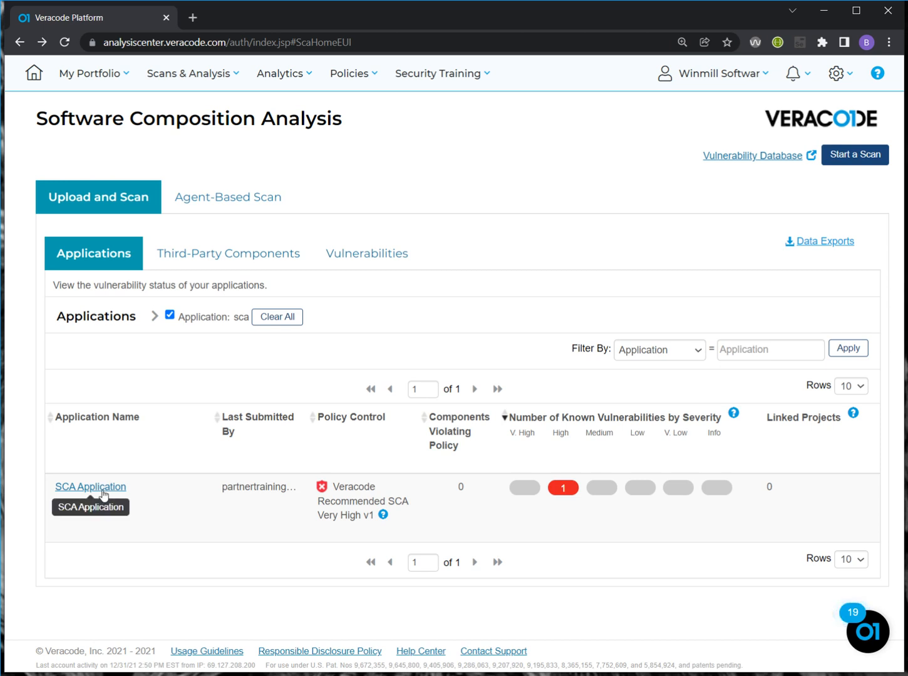
{"action": "mouse_move", "coordinate": [562, 488]}
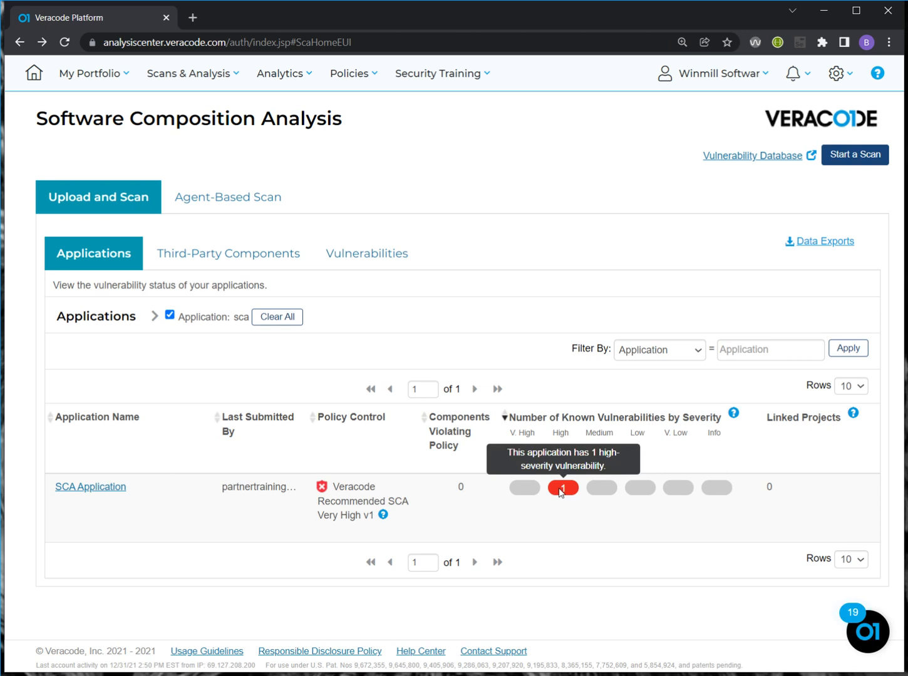
{"action": "mouse_move", "coordinate": [132, 513]}
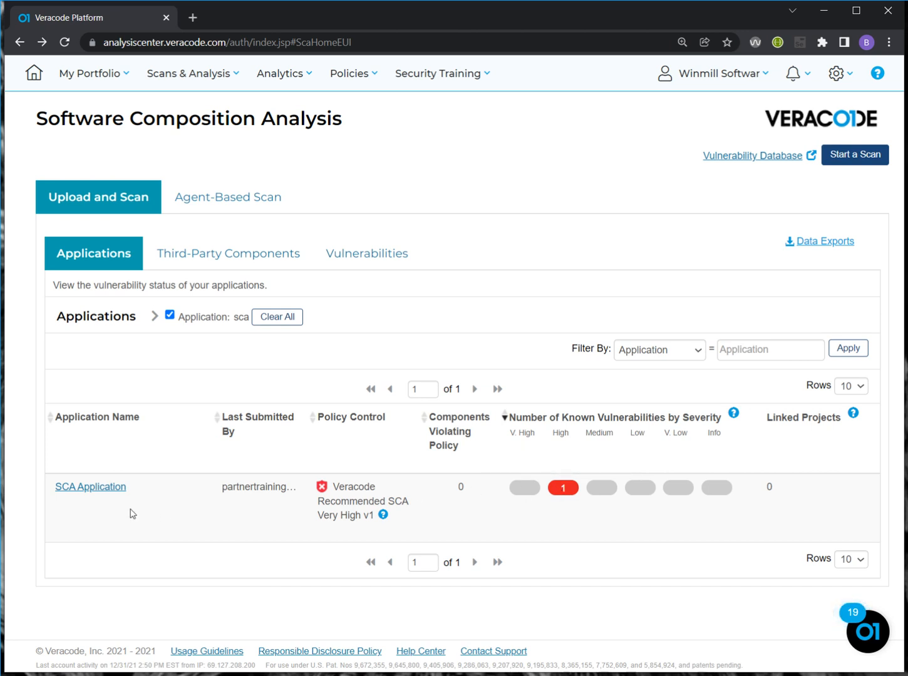
{"action": "mouse_move", "coordinate": [196, 274]}
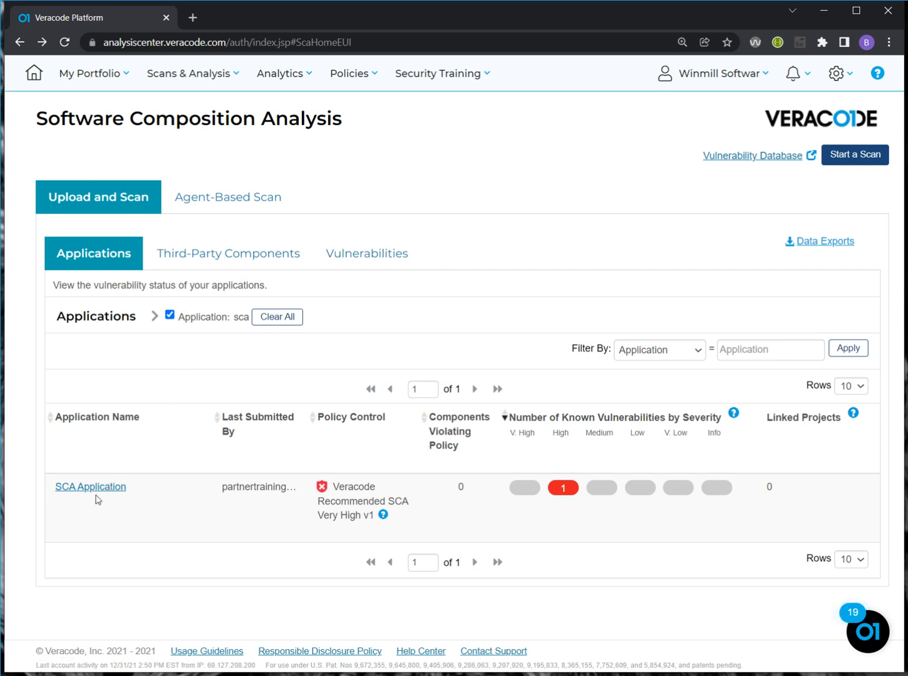
Open SCA Application's results and expand log4net.dll's Policy Violations details
{"action": "left_click", "coordinate": [91, 485]}
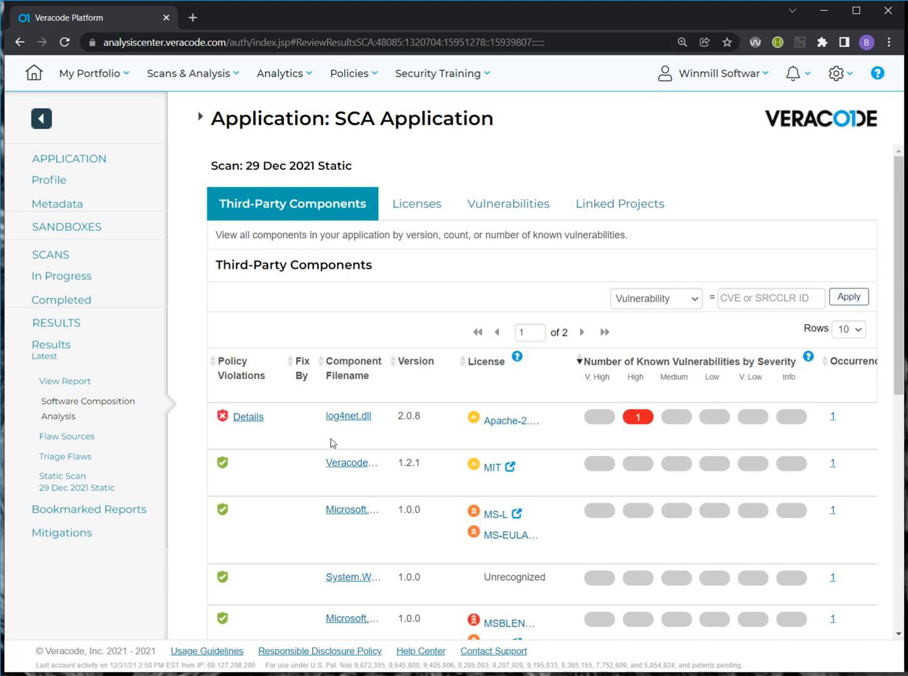
{"action": "mouse_move", "coordinate": [288, 435]}
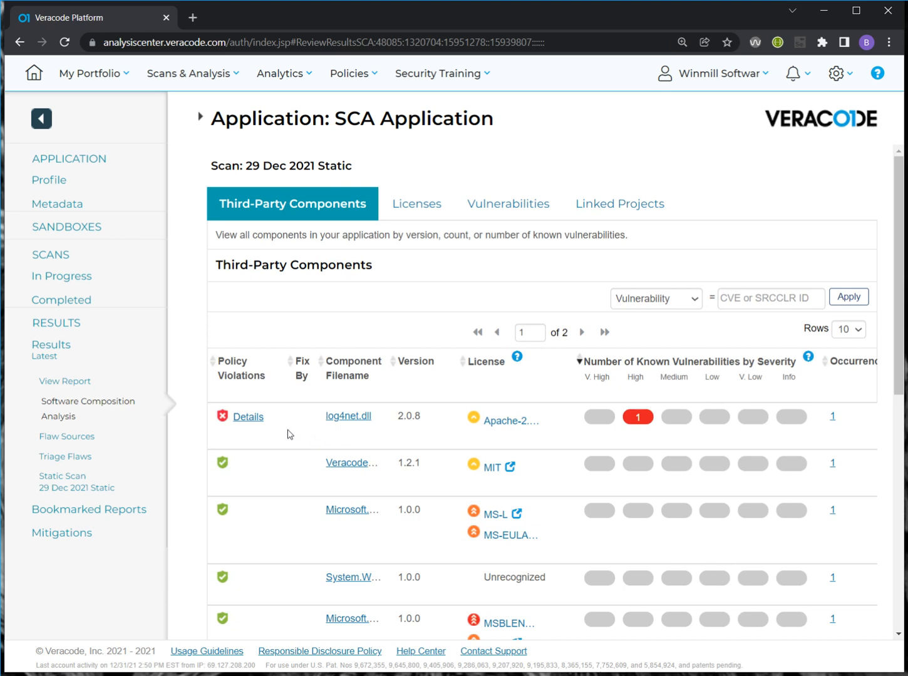
{"action": "left_click", "coordinate": [248, 416]}
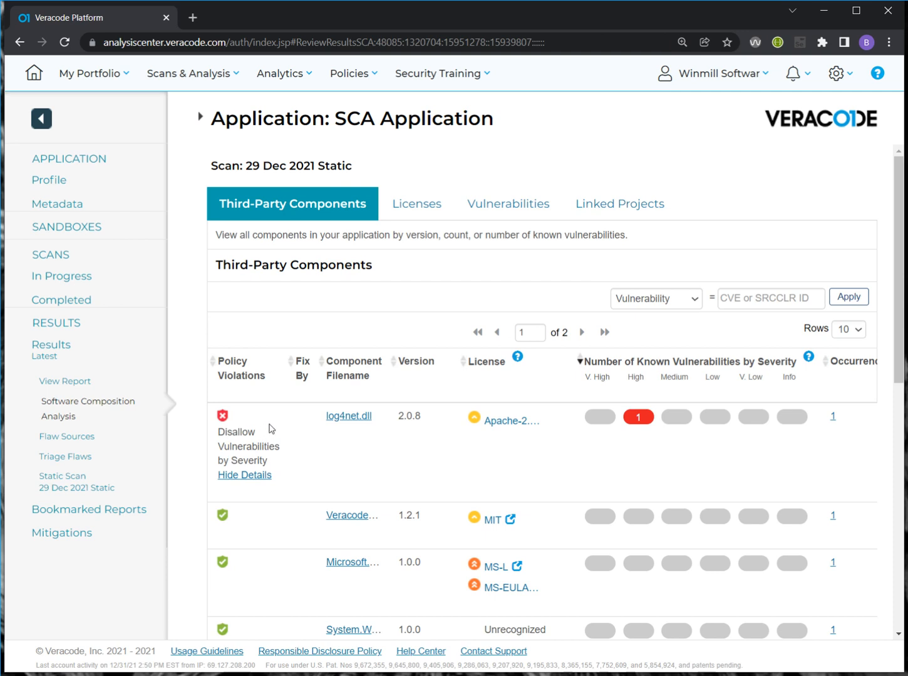
{"action": "mouse_move", "coordinate": [301, 428]}
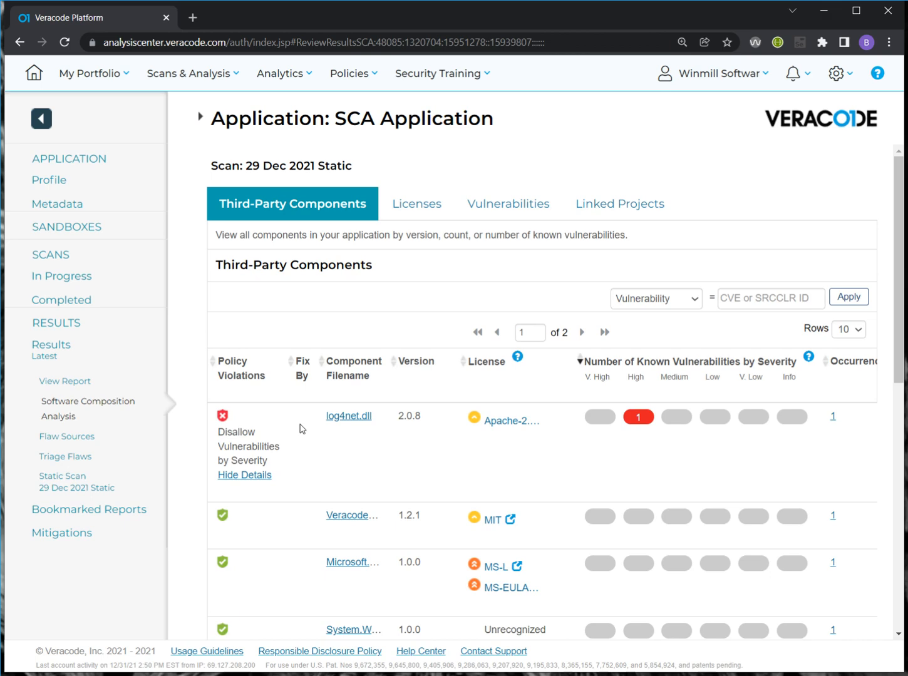
{"action": "mouse_move", "coordinate": [348, 416]}
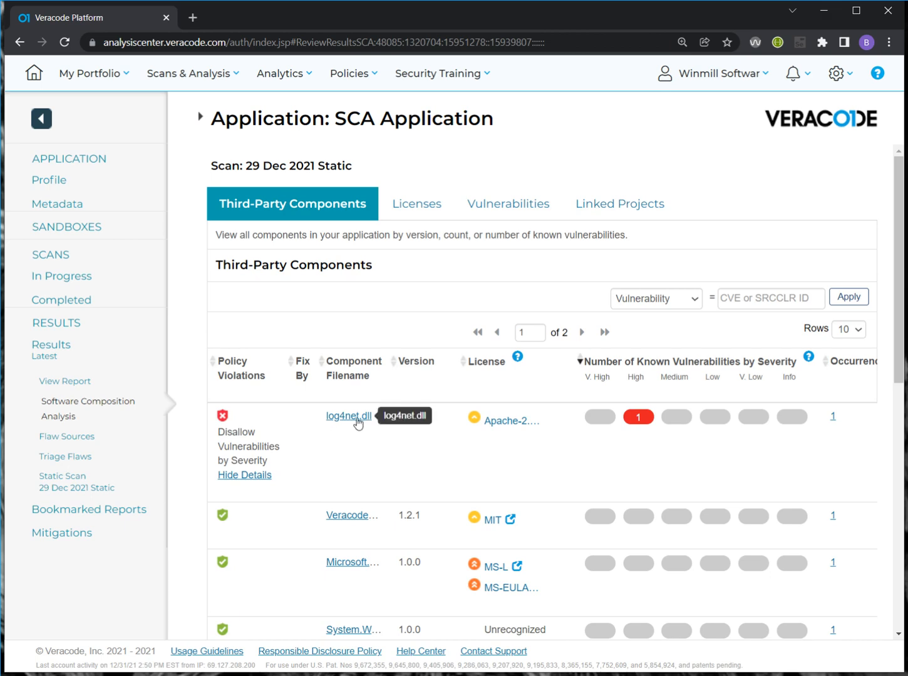
Open log4net.dll's Component Profile showing version 2.0.8 and its other versions
{"action": "left_click", "coordinate": [348, 416]}
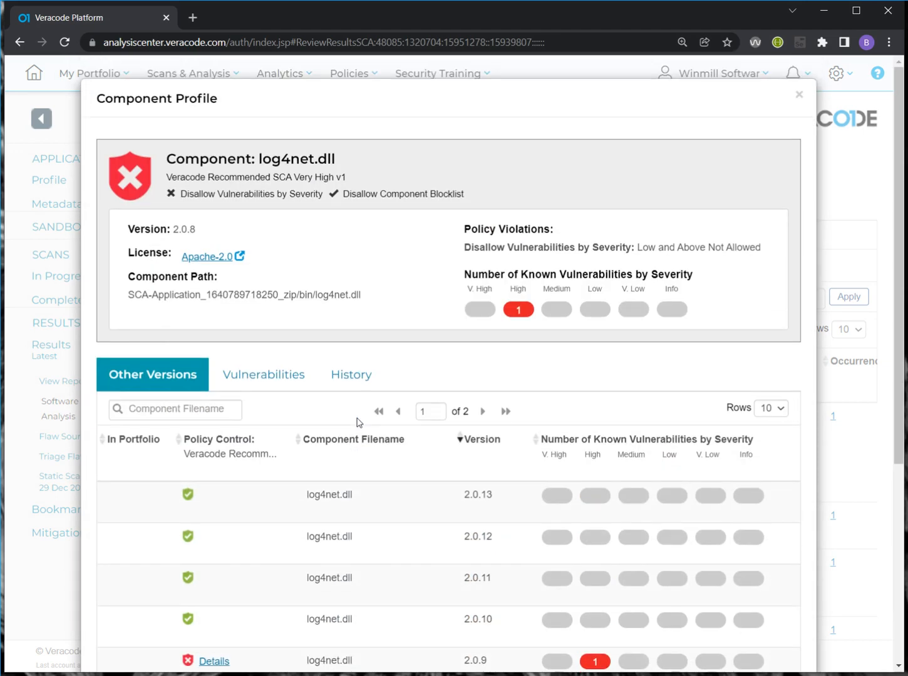
{"action": "mouse_move", "coordinate": [459, 478]}
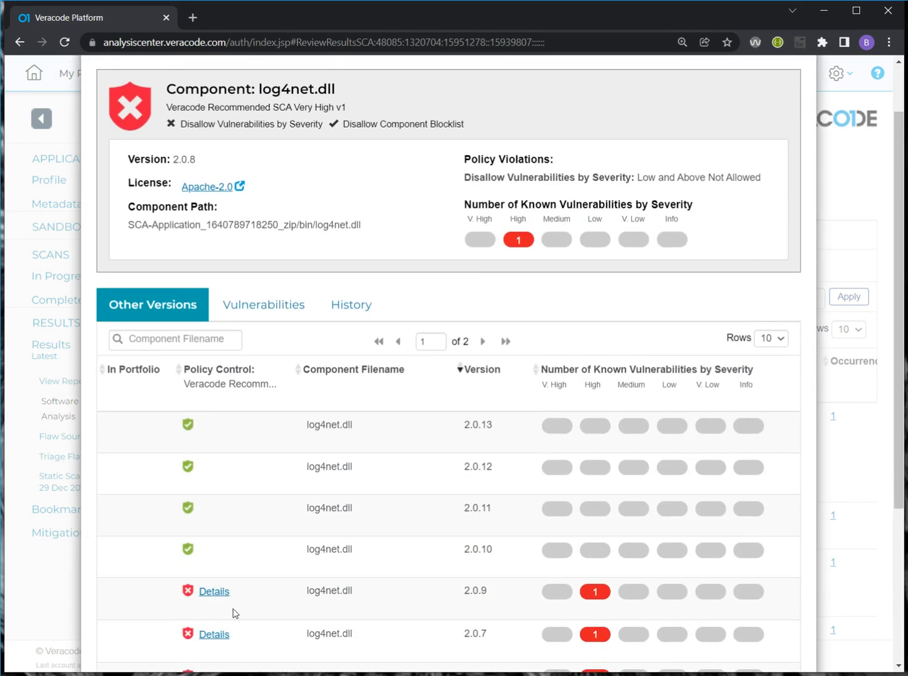
{"action": "mouse_move", "coordinate": [476, 599]}
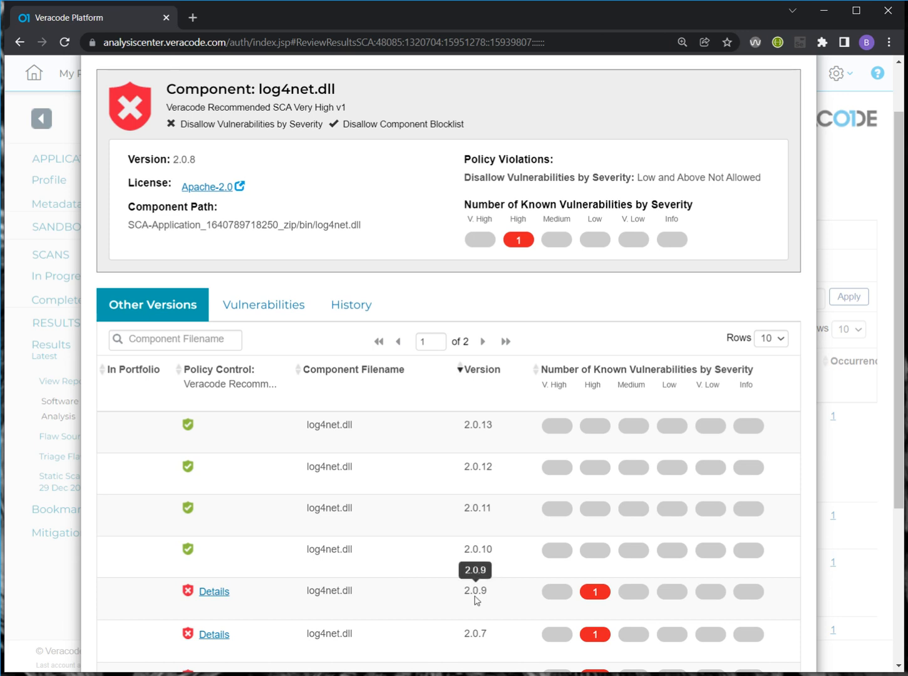
{"action": "mouse_move", "coordinate": [572, 584]}
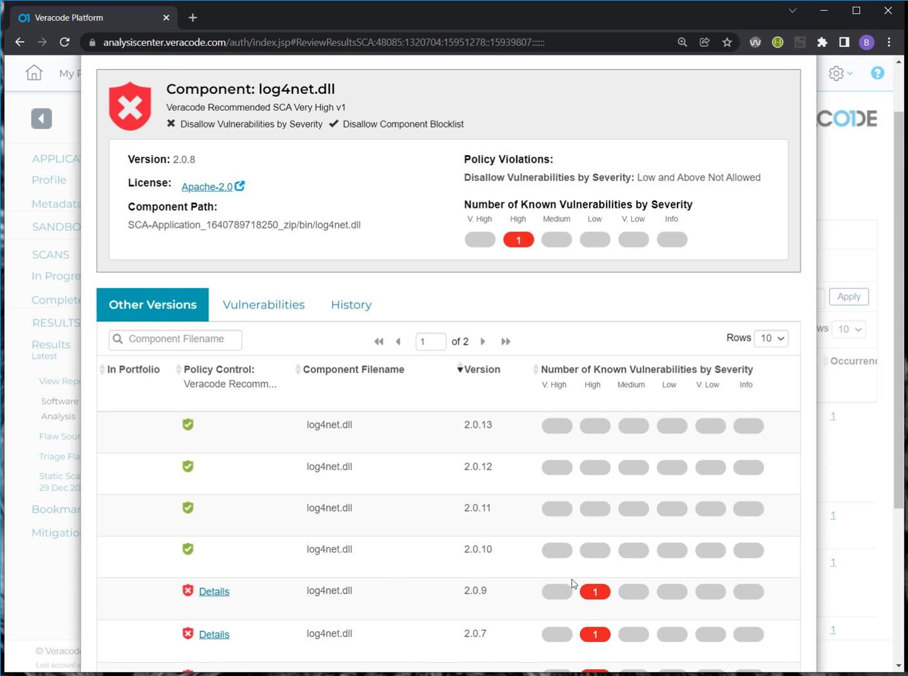
{"action": "mouse_move", "coordinate": [594, 590]}
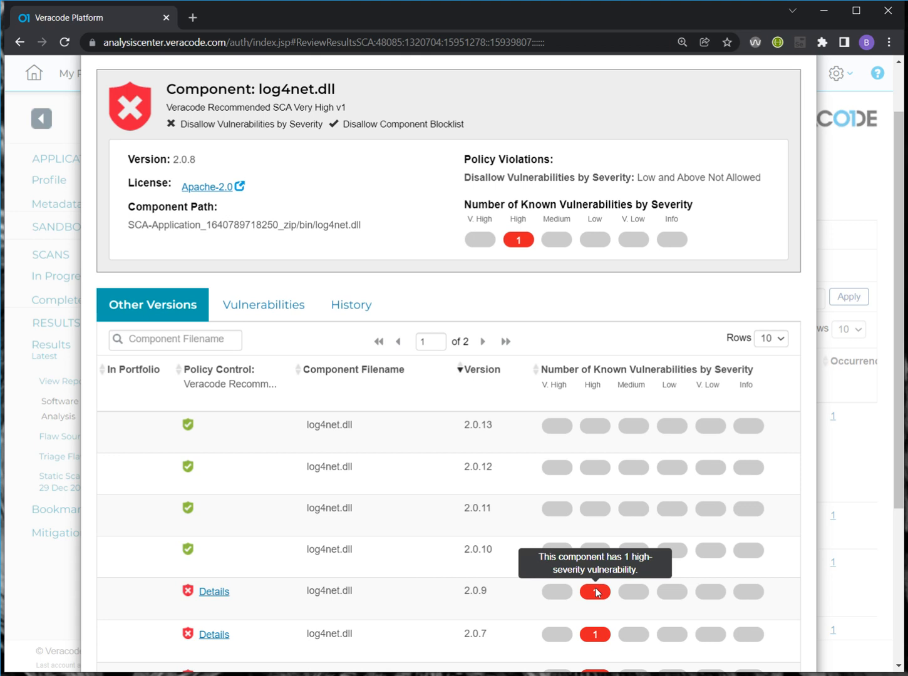
{"action": "mouse_move", "coordinate": [182, 445]}
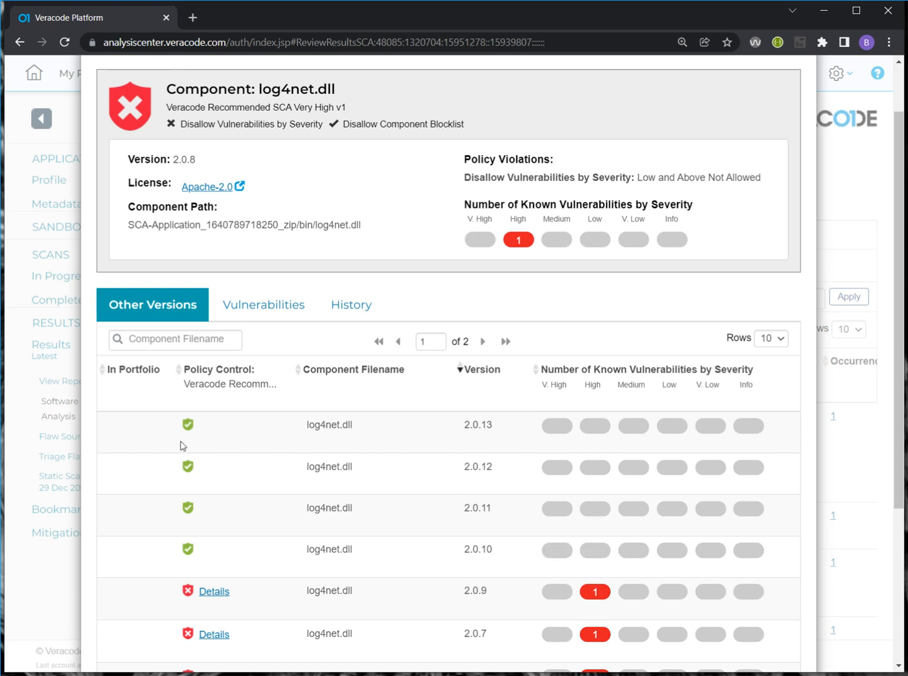
{"action": "mouse_move", "coordinate": [187, 424]}
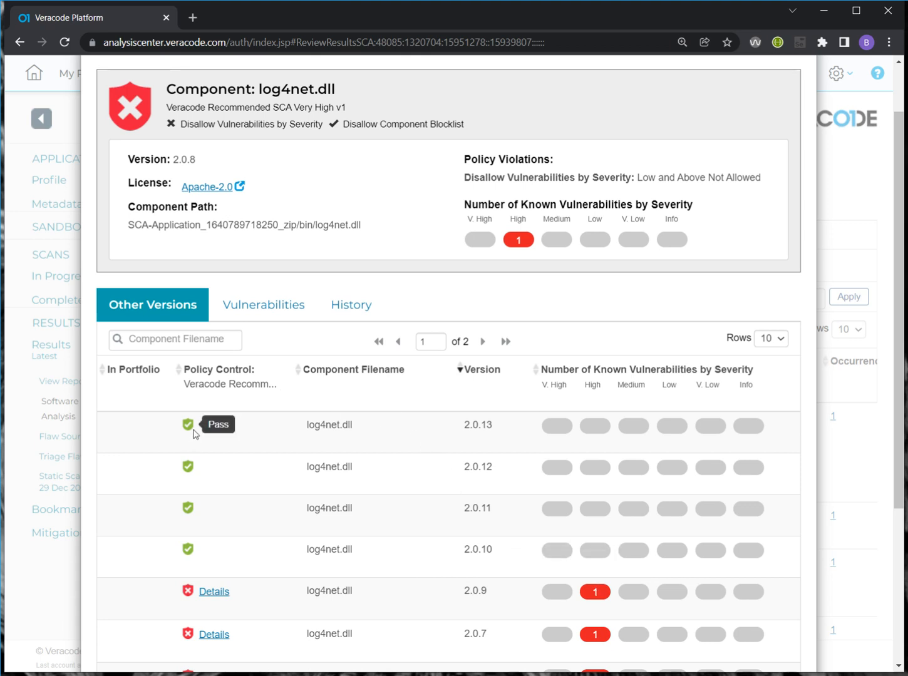
{"action": "mouse_move", "coordinate": [220, 433]}
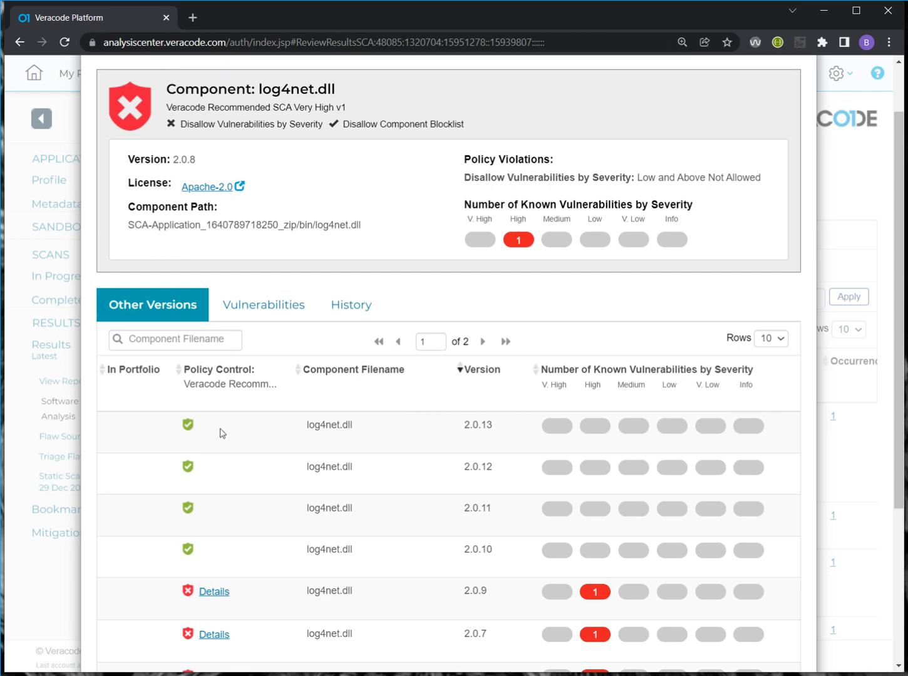
{"action": "mouse_move", "coordinate": [187, 425]}
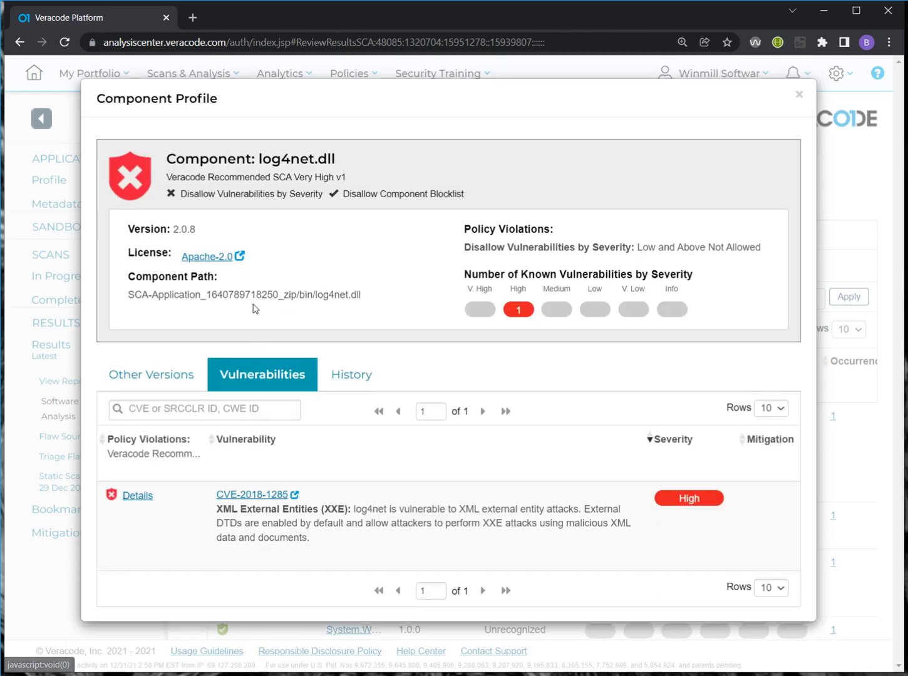
{"action": "mouse_move", "coordinate": [313, 560]}
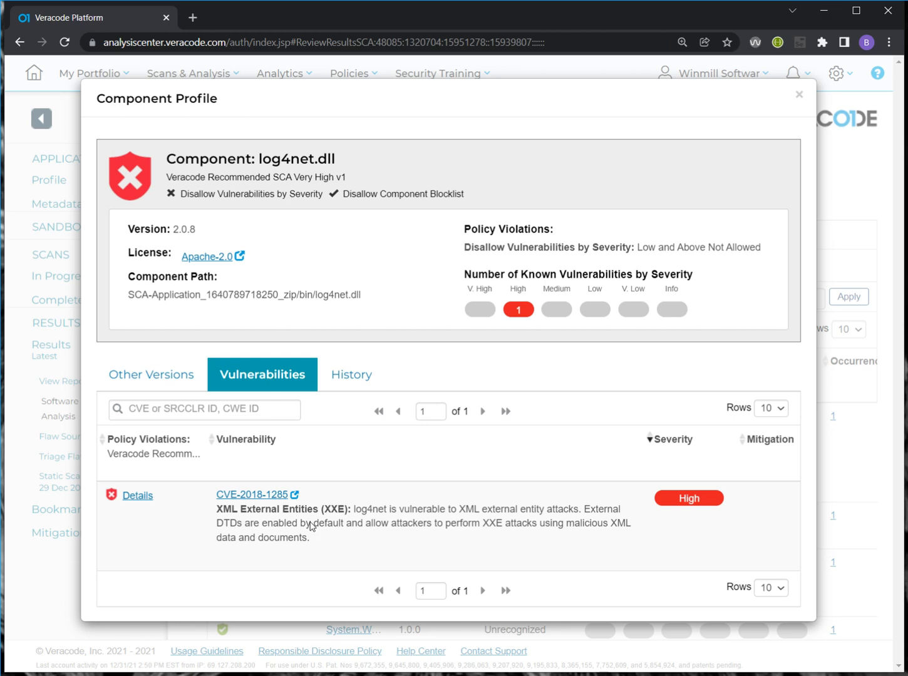
{"action": "mouse_move", "coordinate": [808, 170]}
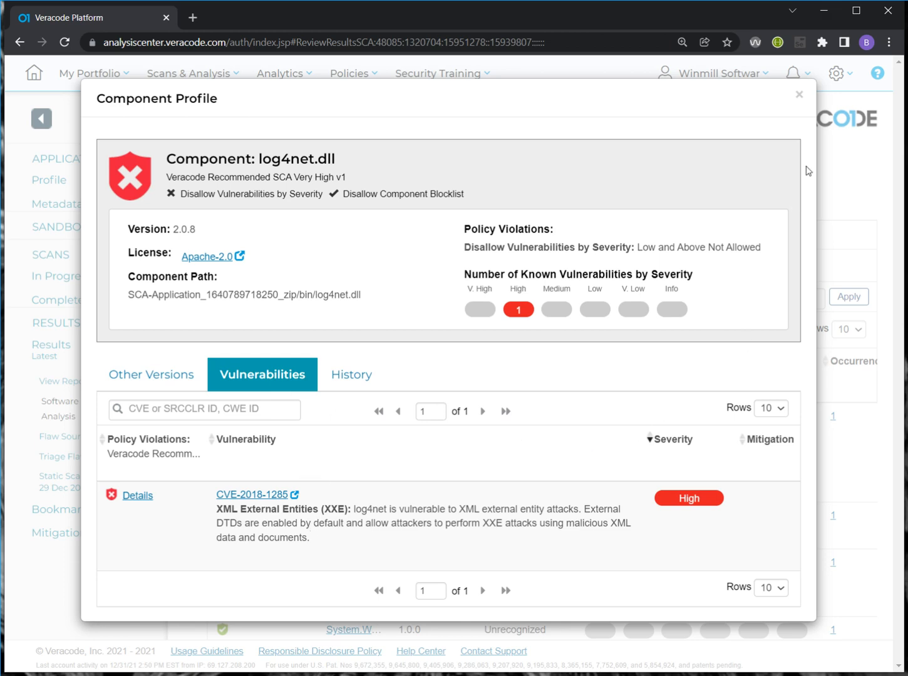
Close the profile and review the Licenses list, including high-risk Microsoft.Web.Infrastructure.dll and WebGrease.dll
{"action": "left_click", "coordinate": [799, 95]}
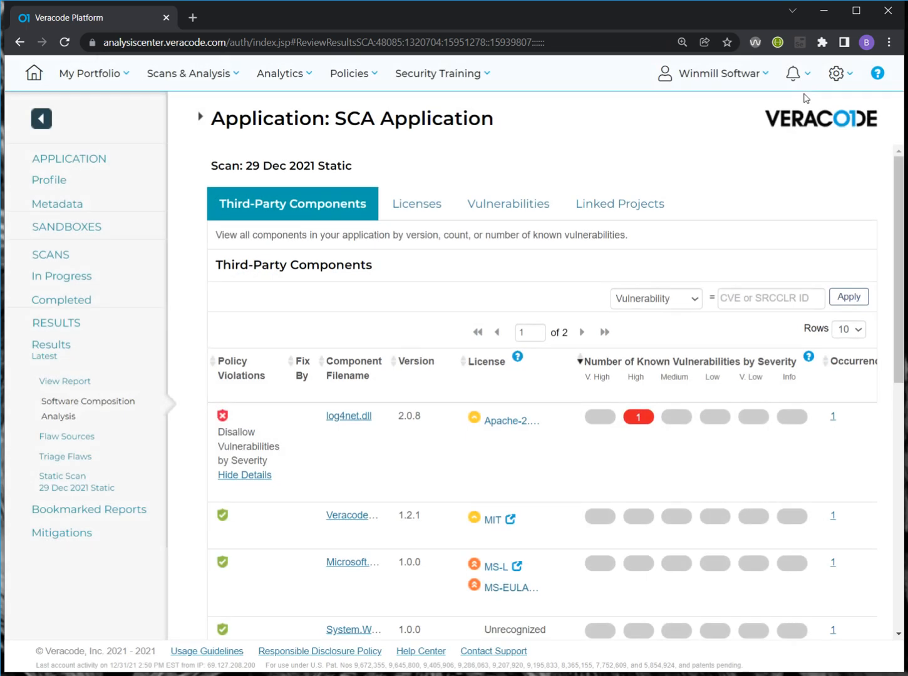
{"action": "left_click", "coordinate": [413, 203]}
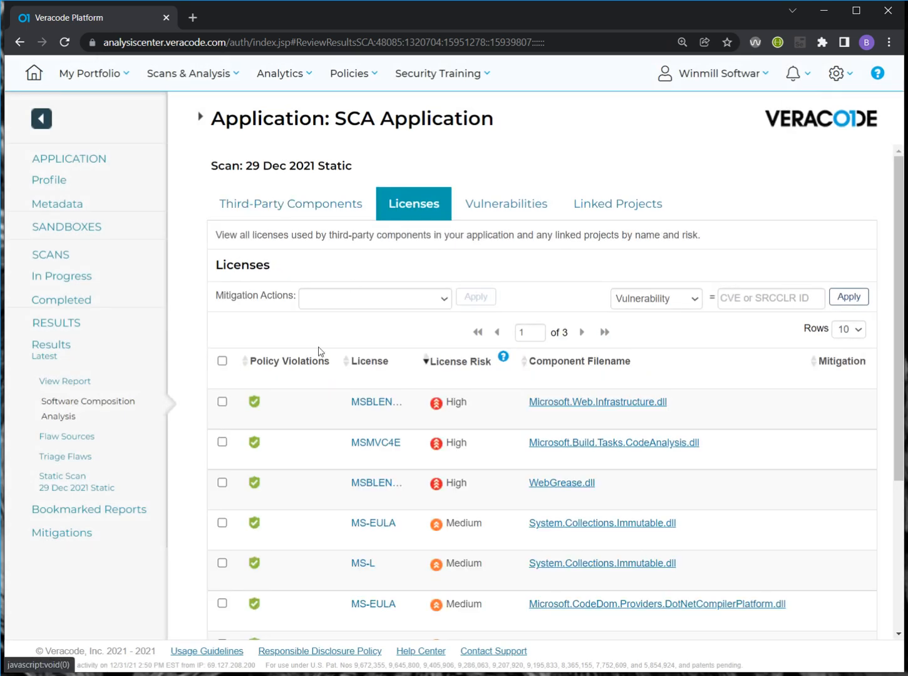
{"action": "mouse_move", "coordinate": [273, 416]}
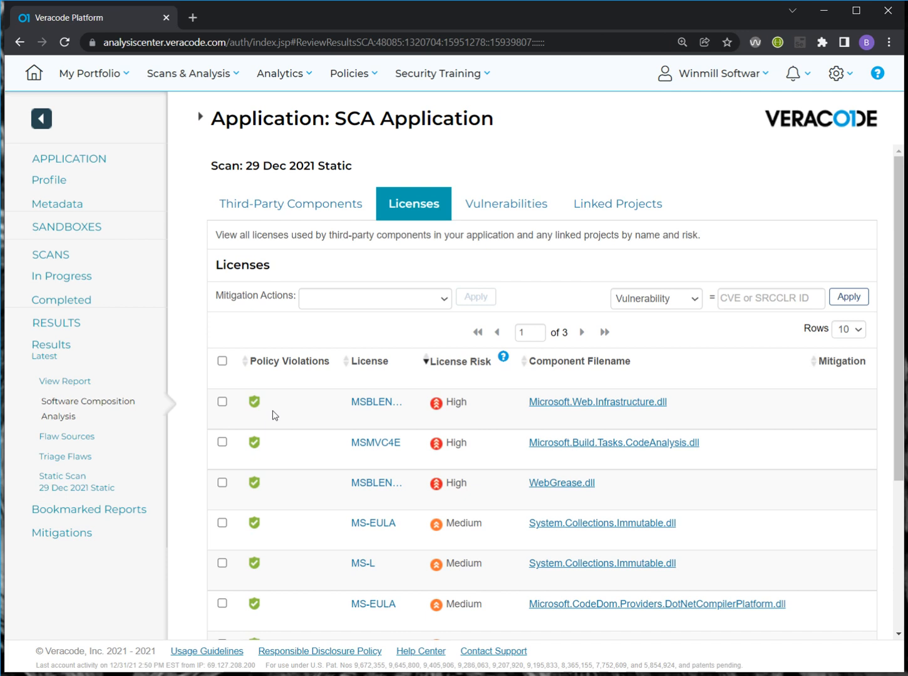
{"action": "mouse_move", "coordinate": [255, 401]}
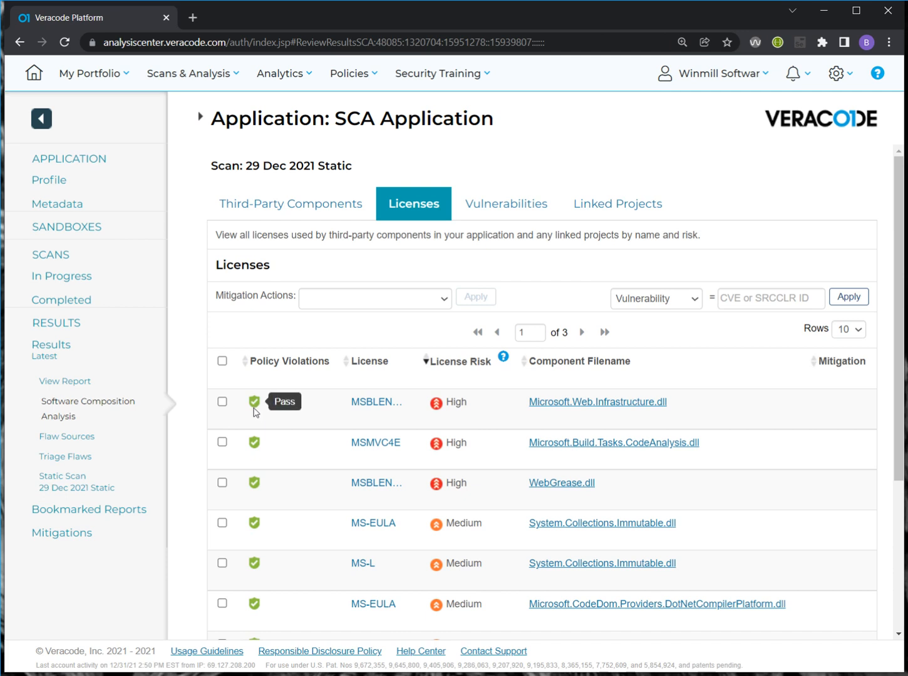
{"action": "mouse_move", "coordinate": [254, 441]}
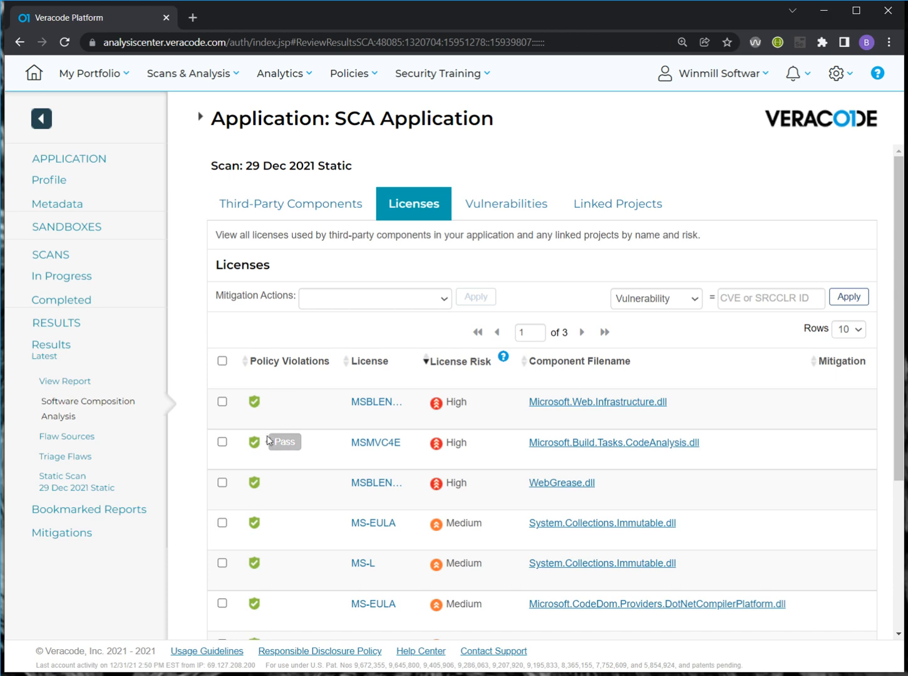
{"action": "mouse_move", "coordinate": [421, 406]}
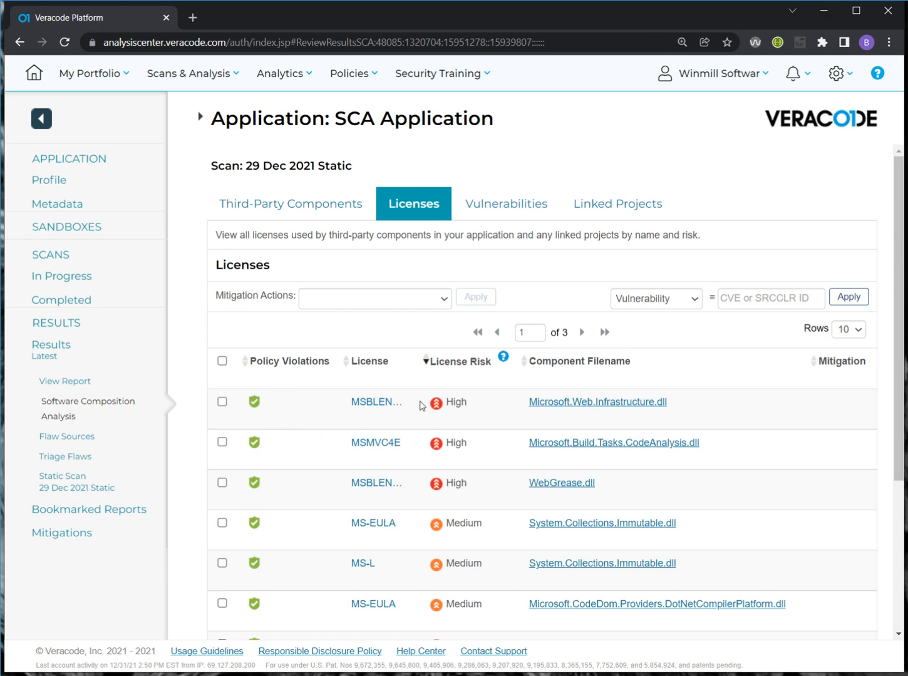
{"action": "mouse_move", "coordinate": [433, 403]}
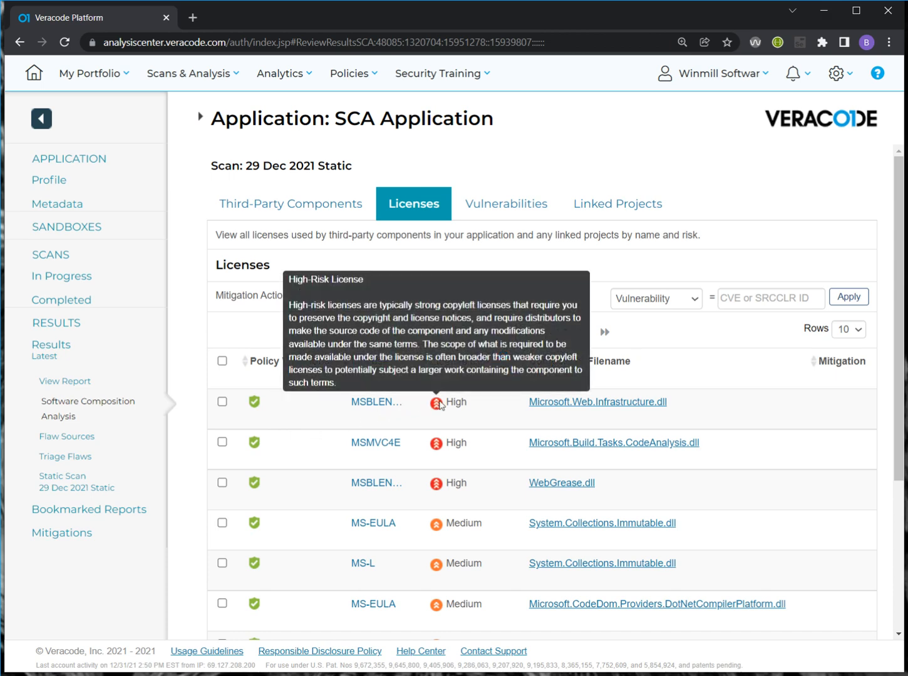
{"action": "scroll", "scroll_direction": "down", "scroll_amount": 3}
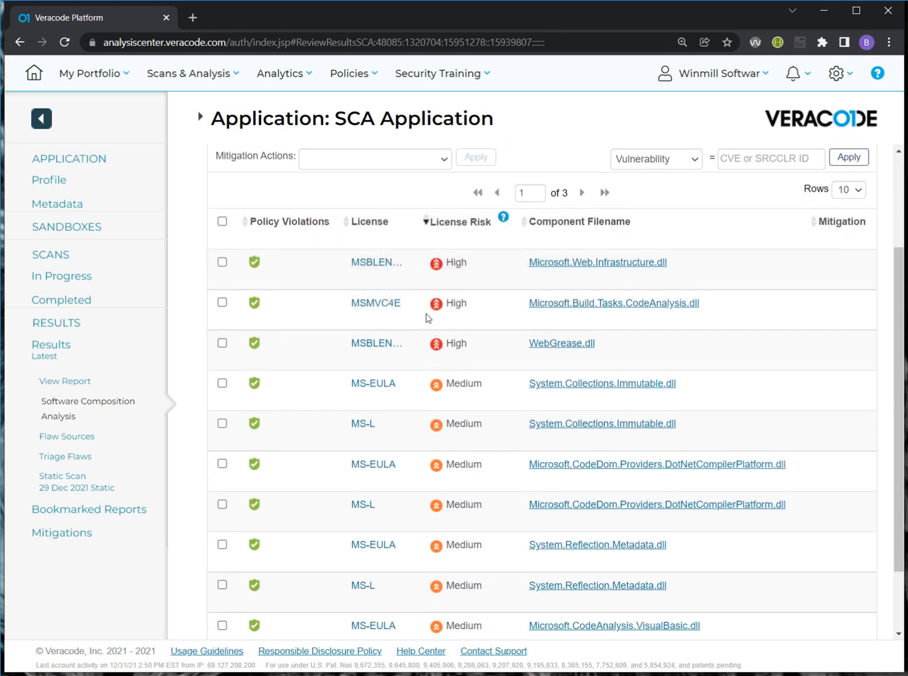
{"action": "mouse_move", "coordinate": [471, 330]}
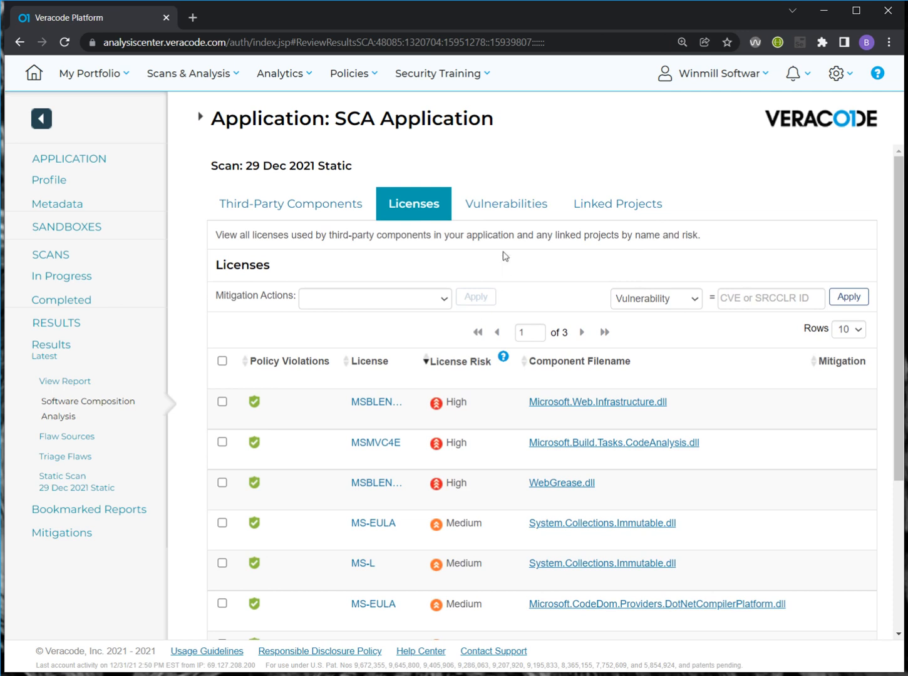
Switch to the application's Vulnerabilities list
{"action": "left_click", "coordinate": [506, 203]}
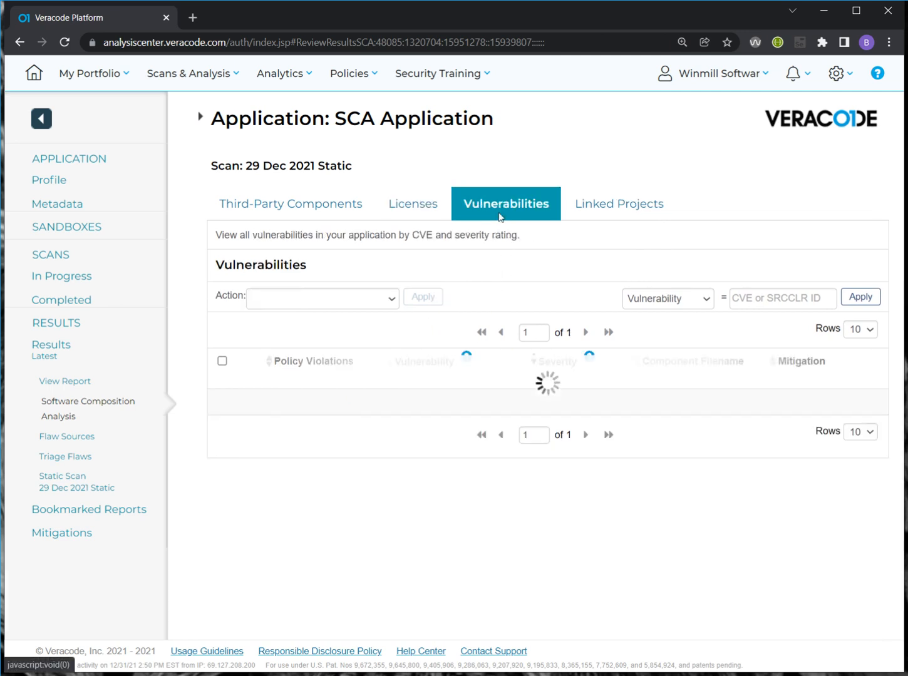